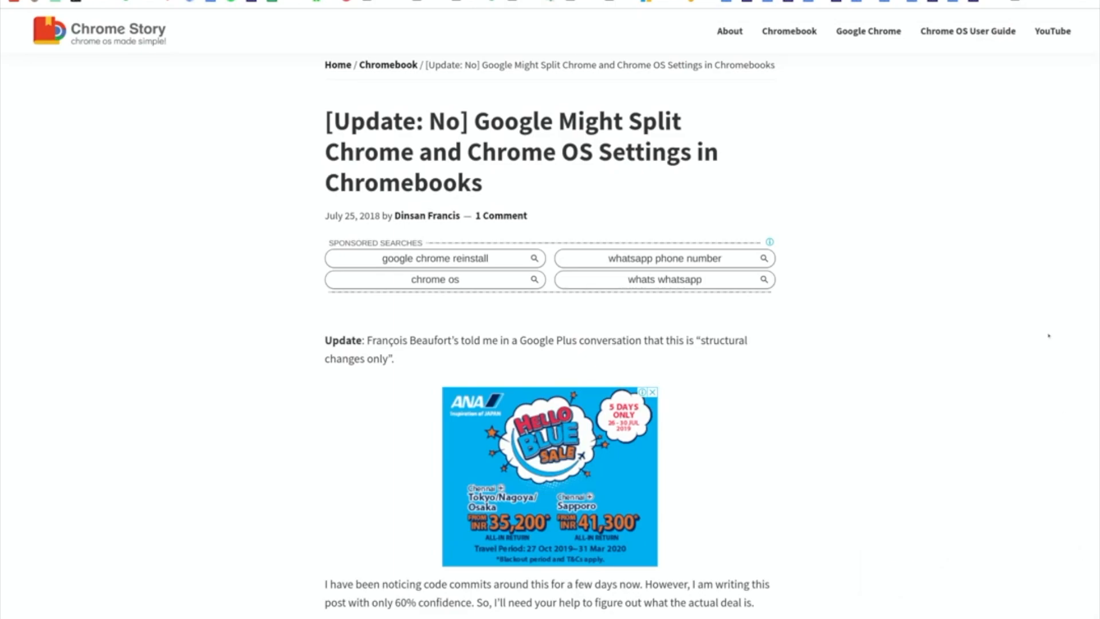
{"action": "mouse_move", "coordinate": [1048, 335]}
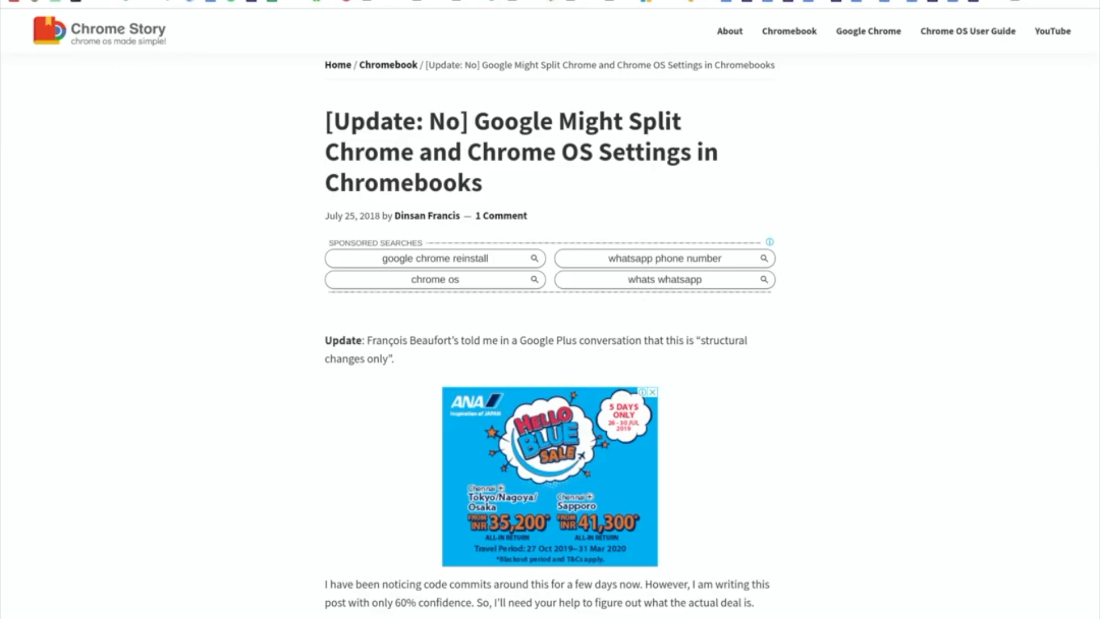
{"action": "mouse_move", "coordinate": [1001, 103]}
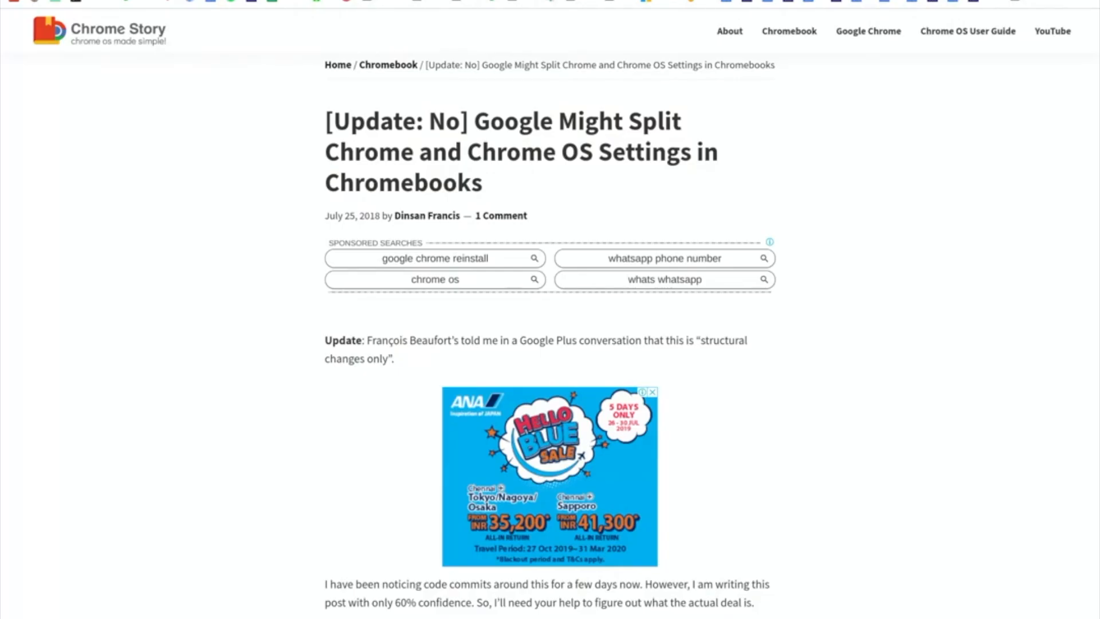
Reach Chrome's Settings page via the three-dot menu
{"action": "left_click", "coordinate": [1091, 2]}
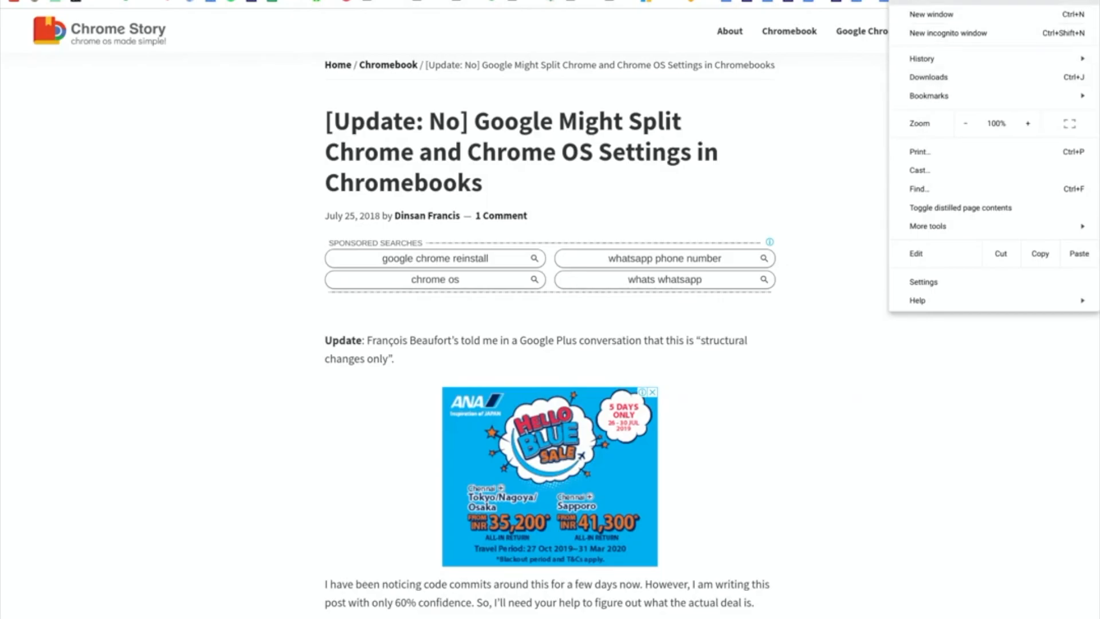
{"action": "mouse_move", "coordinate": [934, 287]}
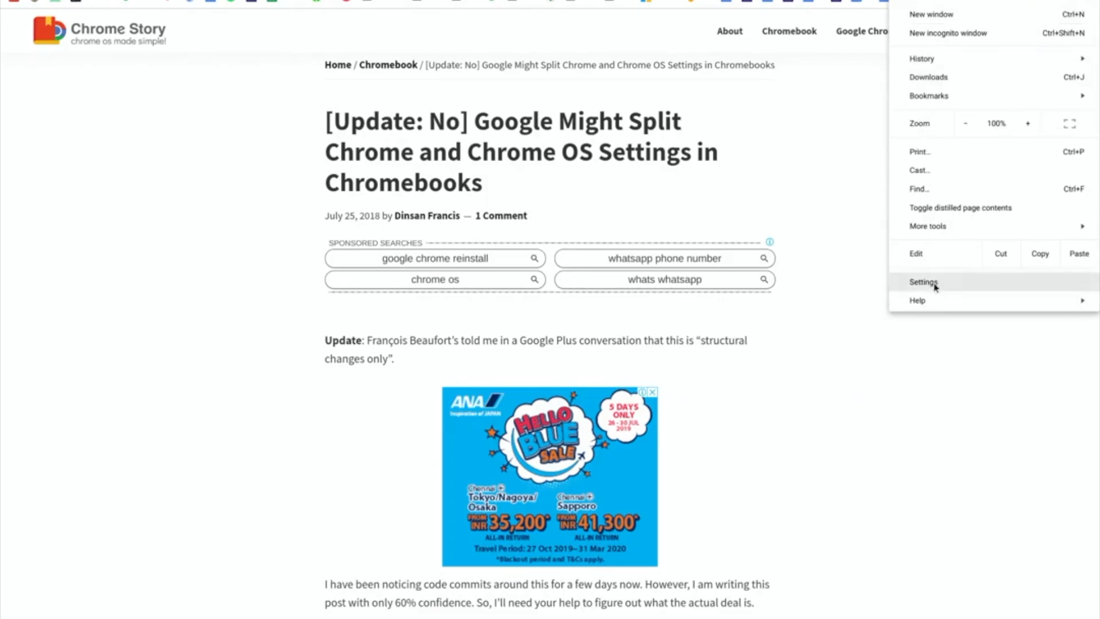
{"action": "left_click", "coordinate": [923, 282]}
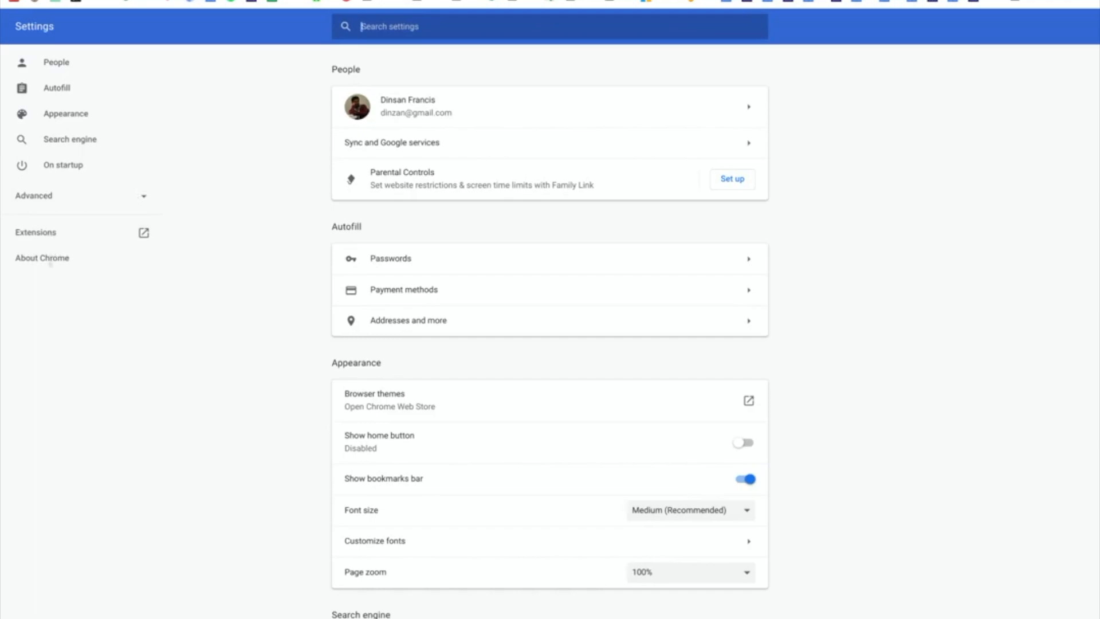
View About Chrome (version 77.0.3865.0 canary) and expand the Advanced settings categories
{"action": "left_click", "coordinate": [41, 258]}
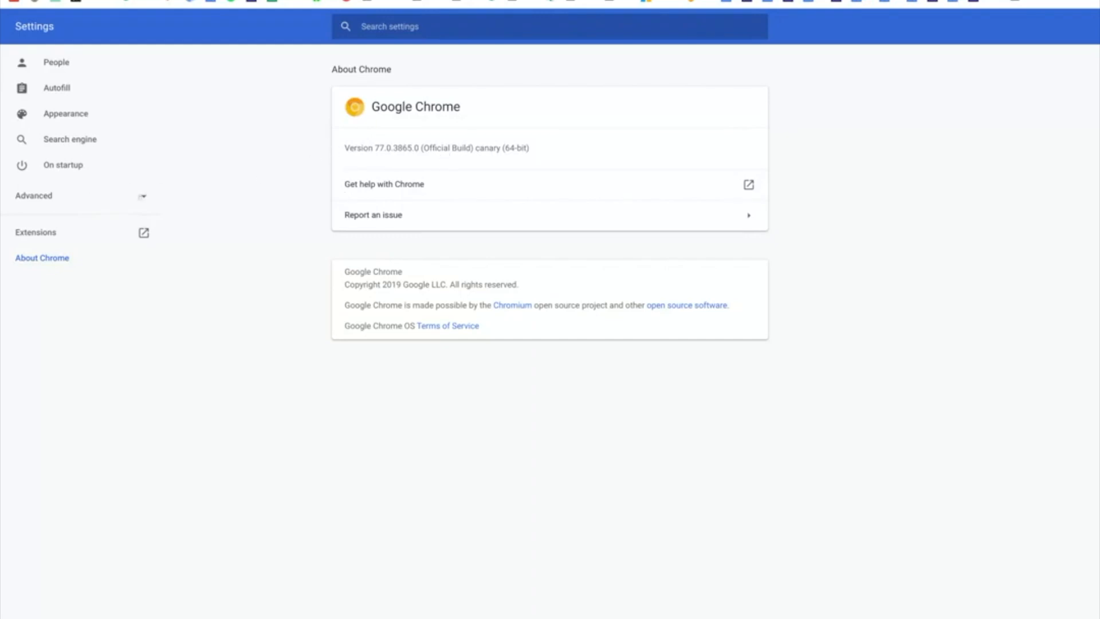
{"action": "left_click", "coordinate": [33, 196]}
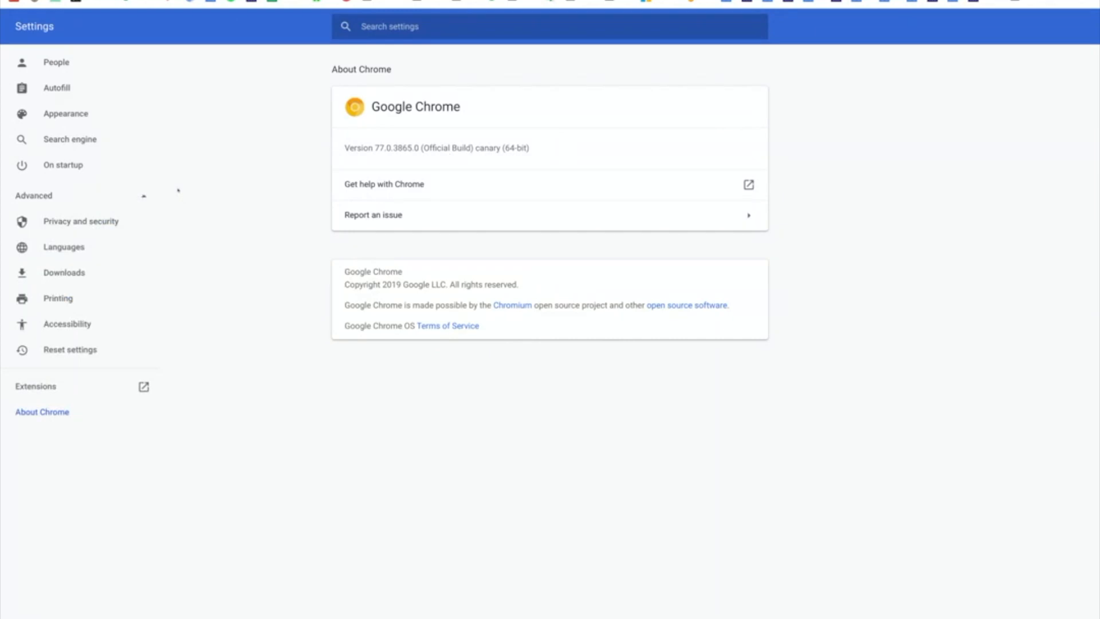
{"action": "mouse_move", "coordinate": [178, 189]}
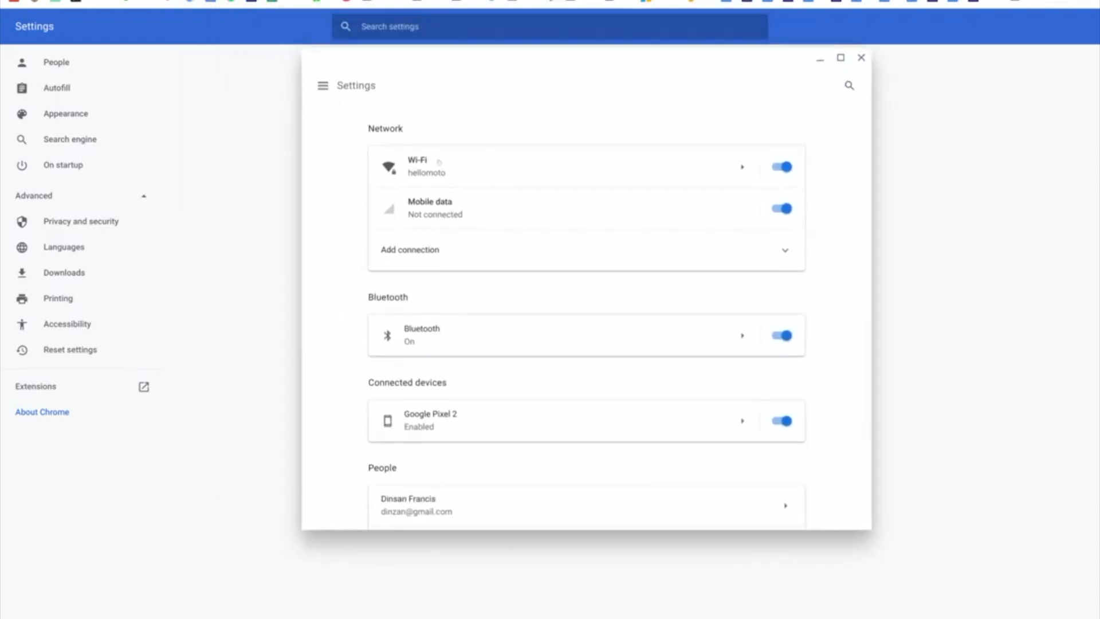
{"action": "left_click", "coordinate": [322, 86]}
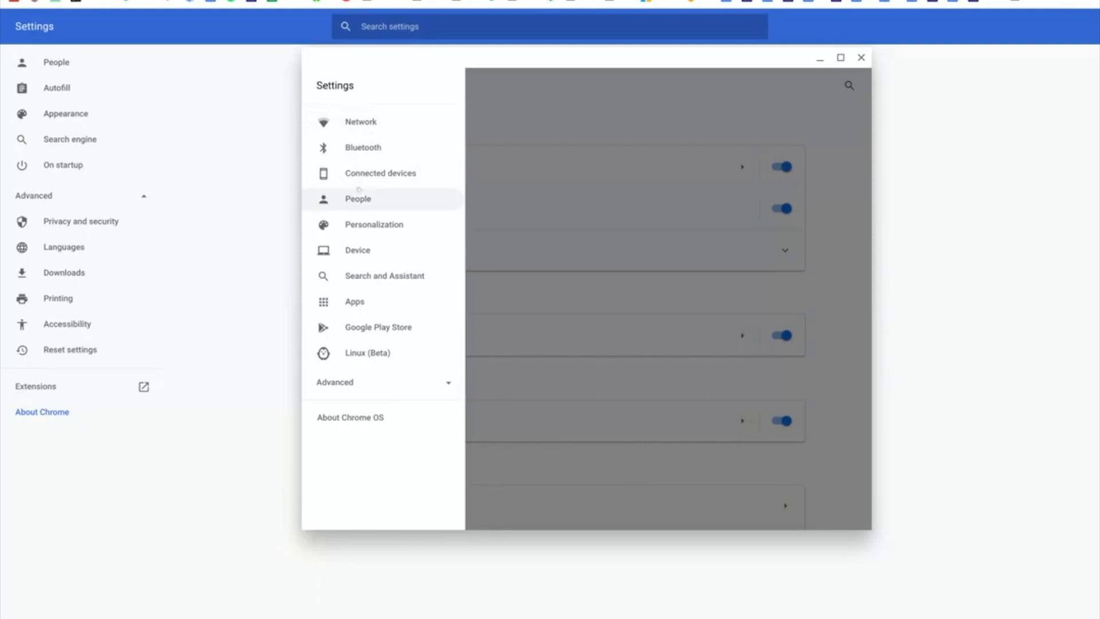
{"action": "mouse_move", "coordinate": [357, 250]}
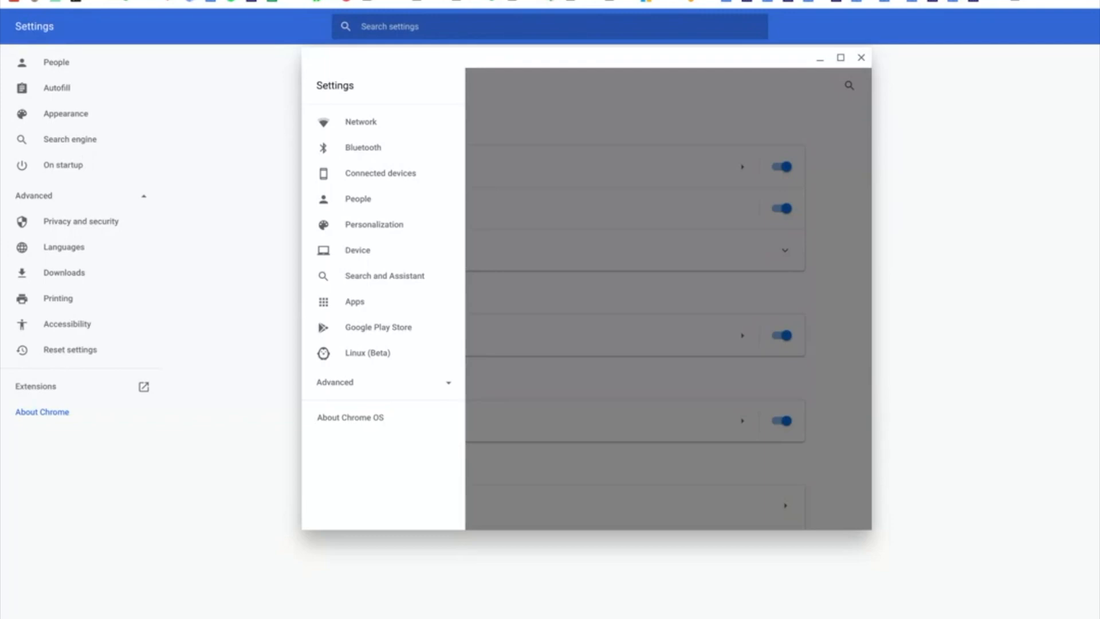
{"action": "mouse_move", "coordinate": [354, 301]}
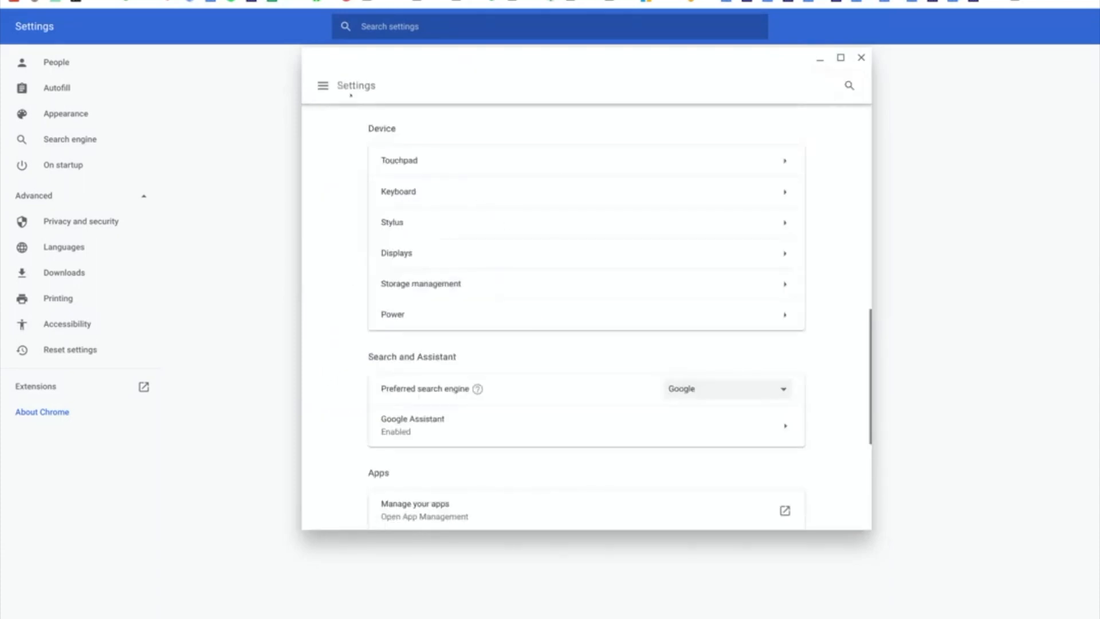
{"action": "left_click", "coordinate": [323, 84]}
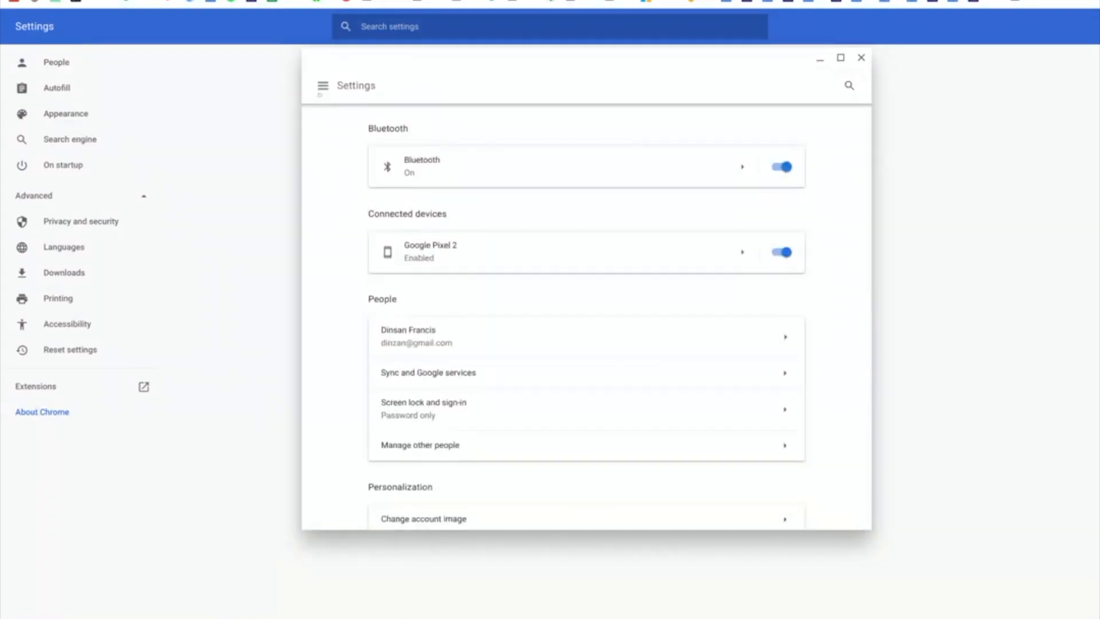
Visit the Google Accounts and account-image pages, then return to the browser's People settings
{"action": "left_click", "coordinate": [323, 85]}
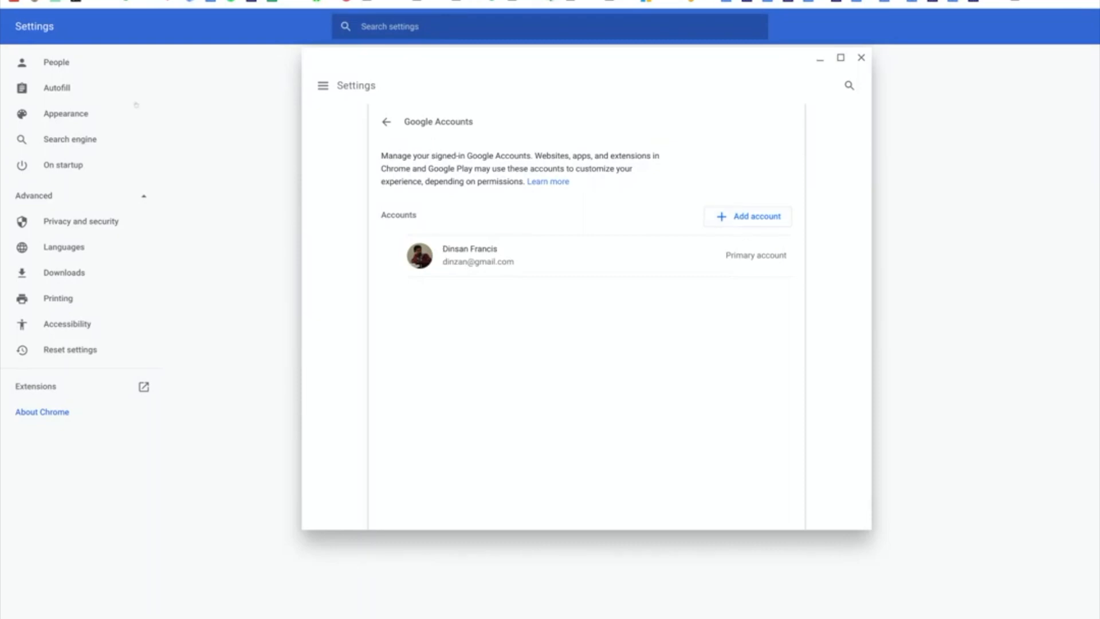
{"action": "left_click", "coordinate": [386, 122]}
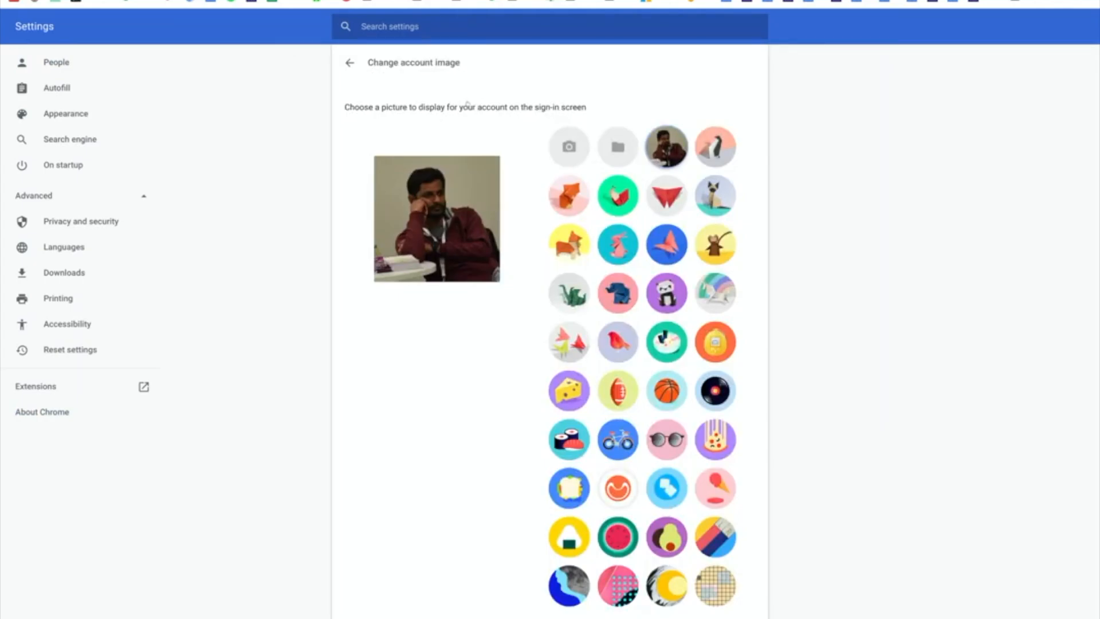
{"action": "left_click", "coordinate": [350, 61]}
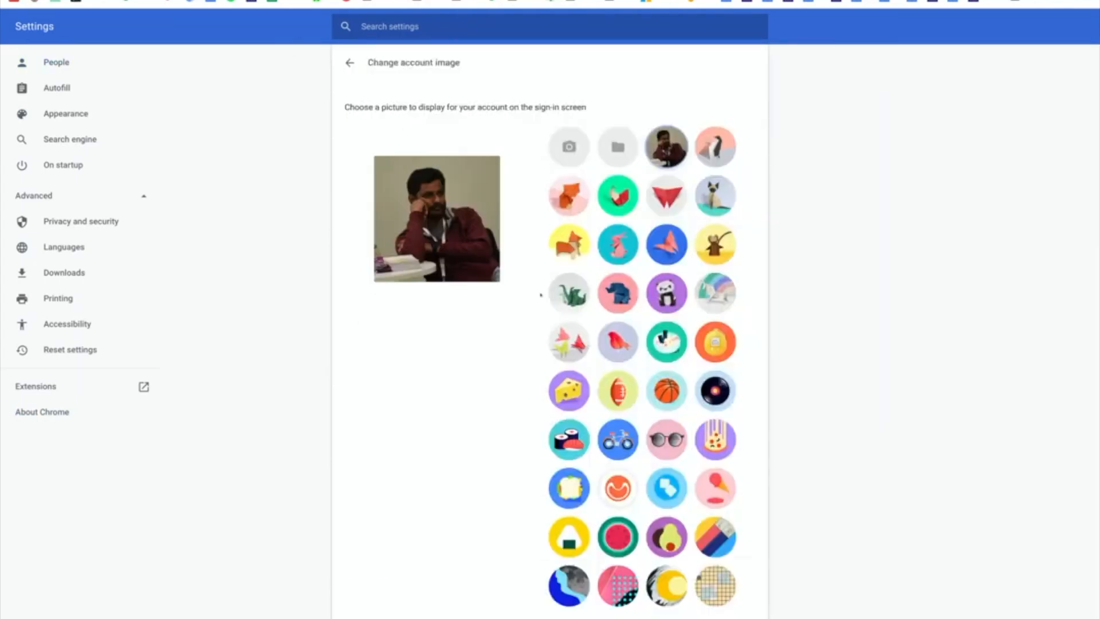
{"action": "left_click", "coordinate": [349, 62]}
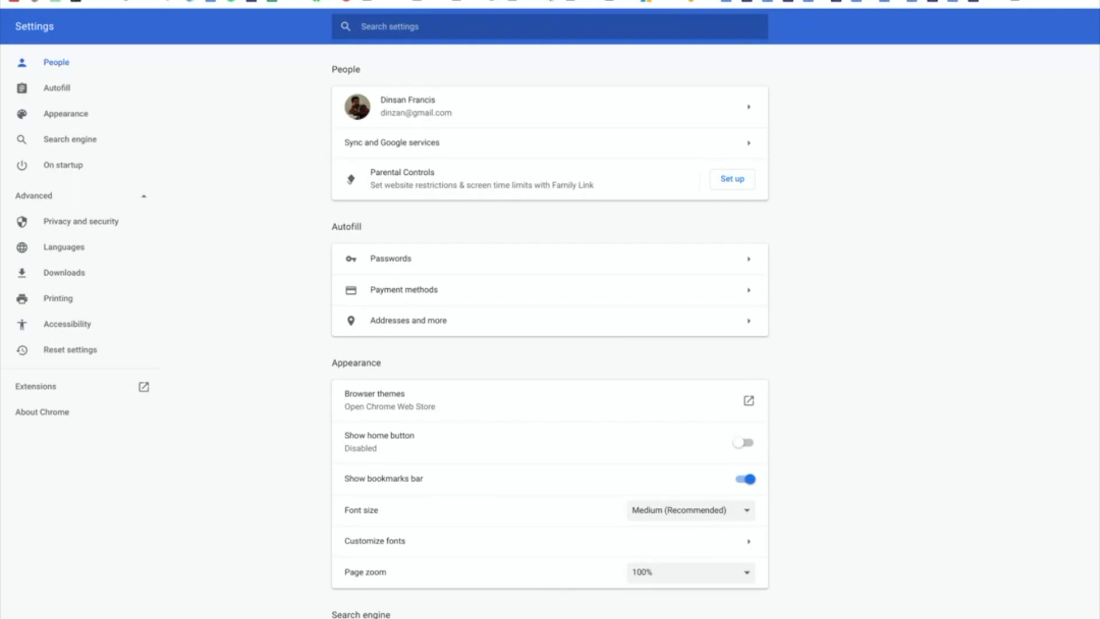
Load chrome://os-settings as its own page, then start a new browser tab
{"action": "type", "text": "chrome://os-se"}
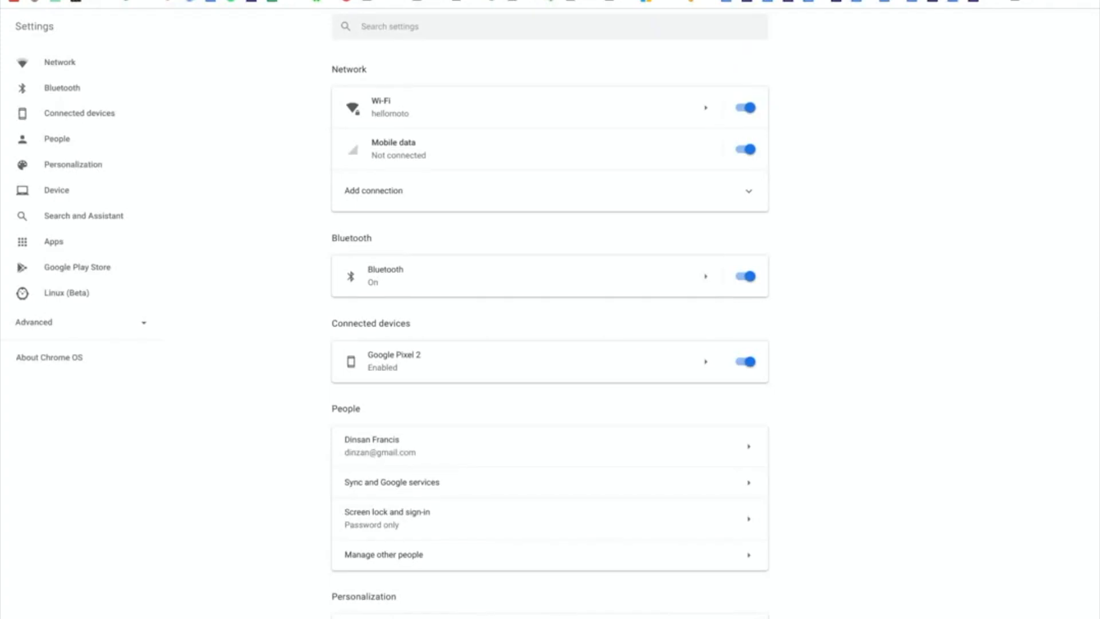
{"action": "left_click", "coordinate": [361, 26]}
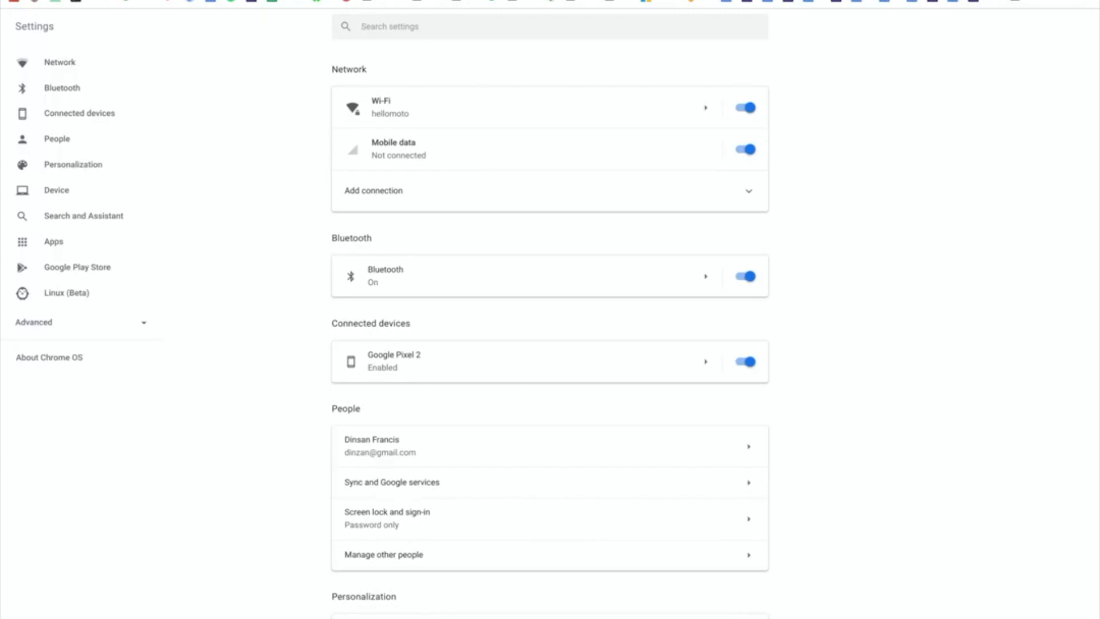
{"action": "left_click", "coordinate": [361, 26]}
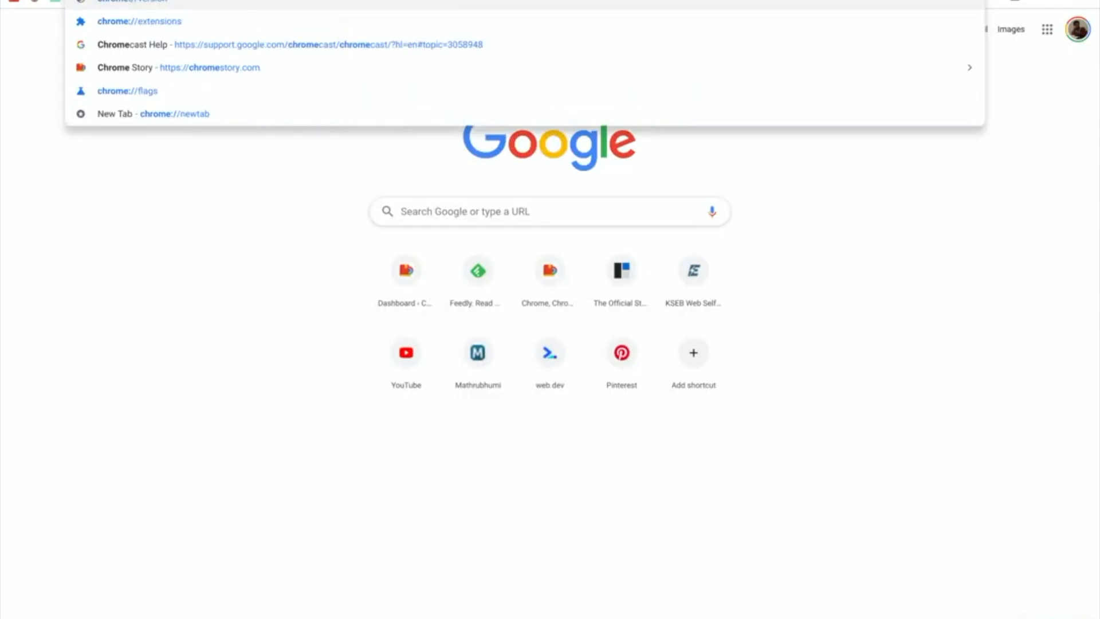
Filter chrome://flags with 'split' to show the enabled Split OS and browser settings flag
{"action": "left_click", "coordinate": [127, 91]}
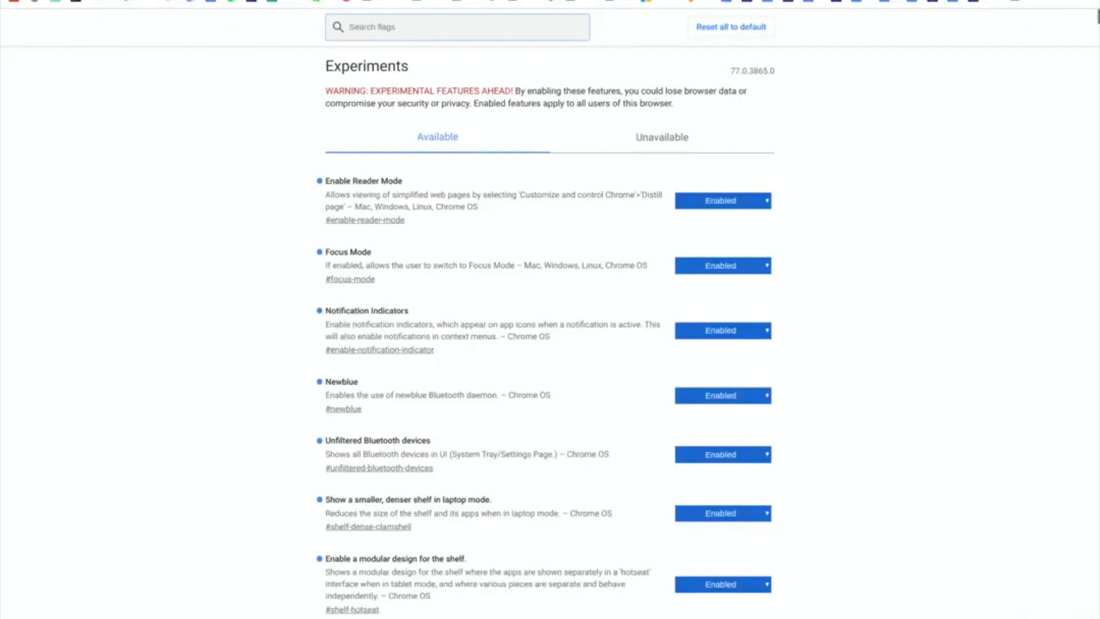
{"action": "type", "text": "split"}
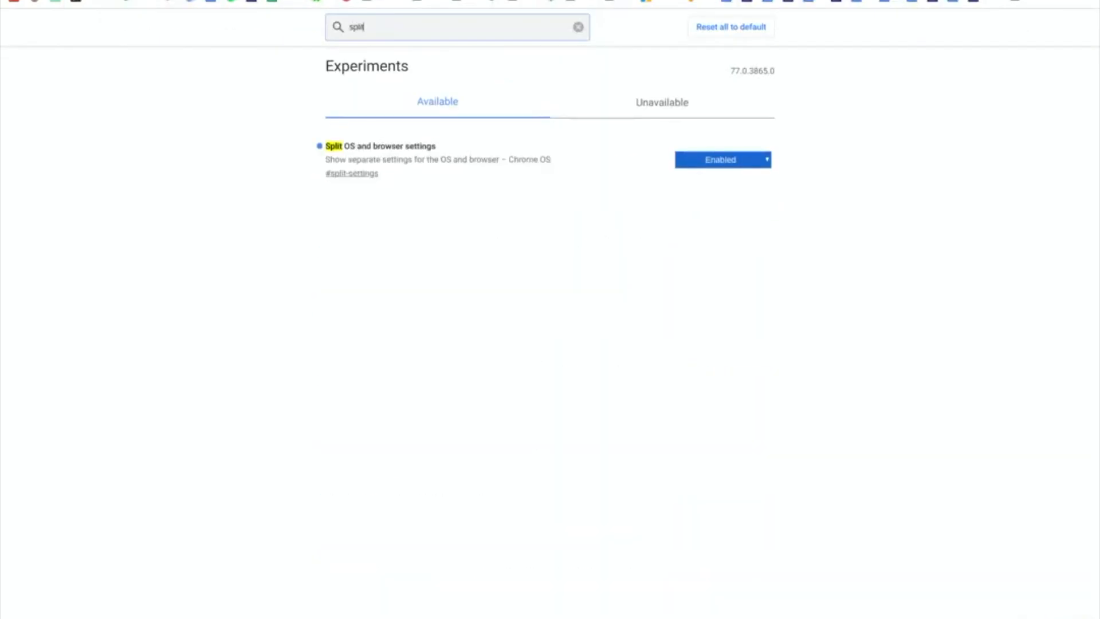